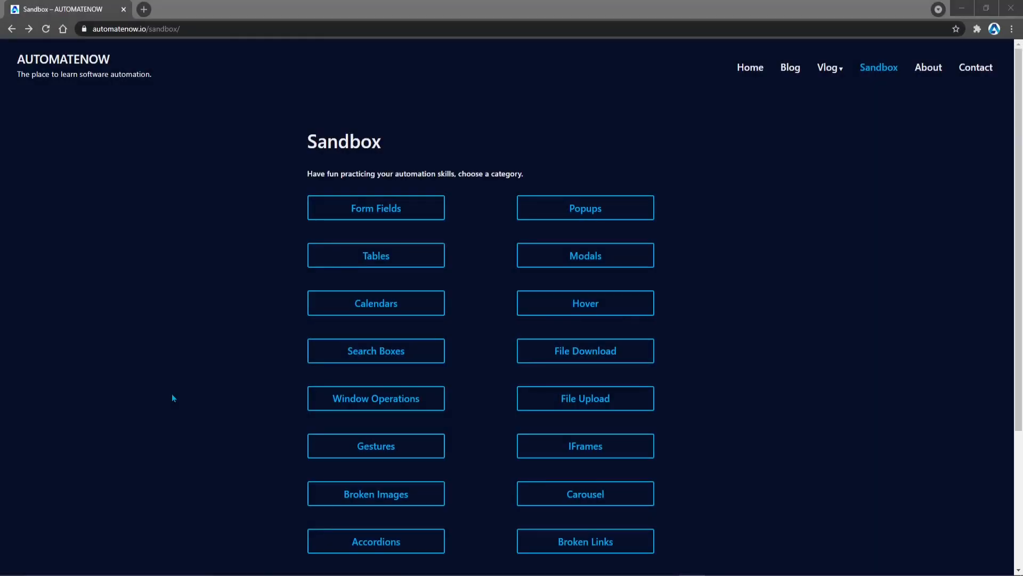
mouse_move(585, 398)
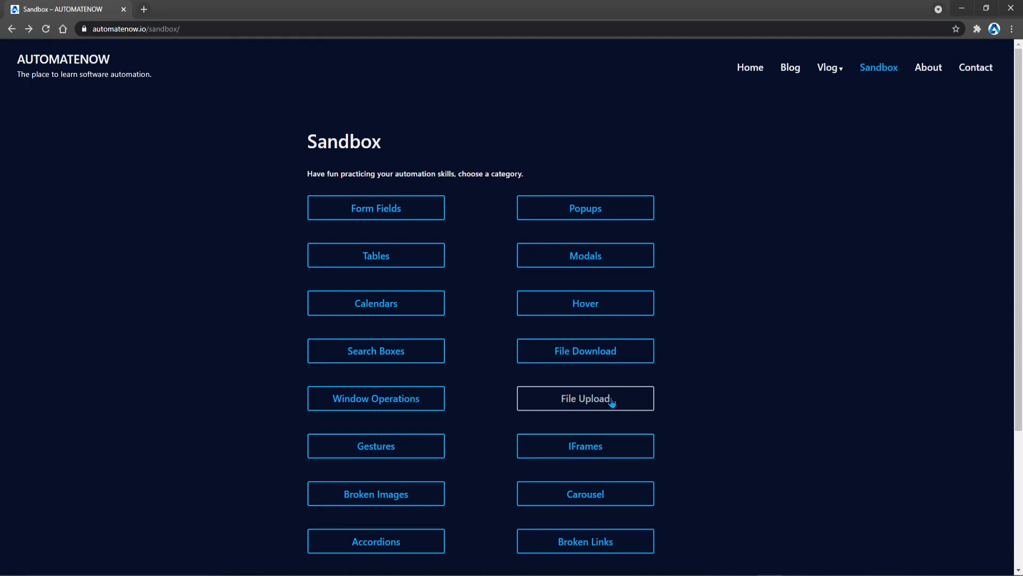
mouse_move(565, 408)
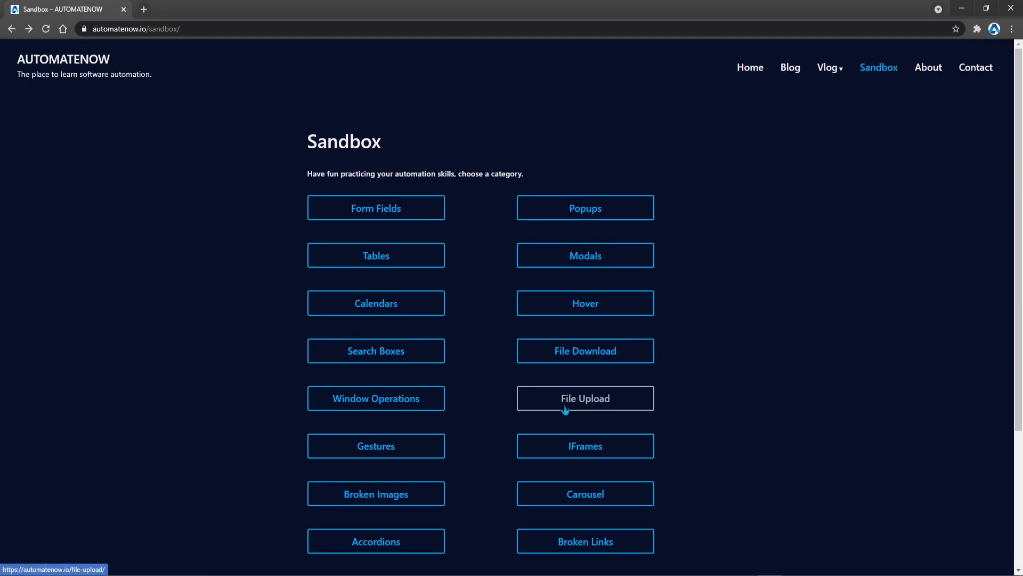
Step: Go to the File Upload practice page from the automatenow Sandbox
left_click(585, 397)
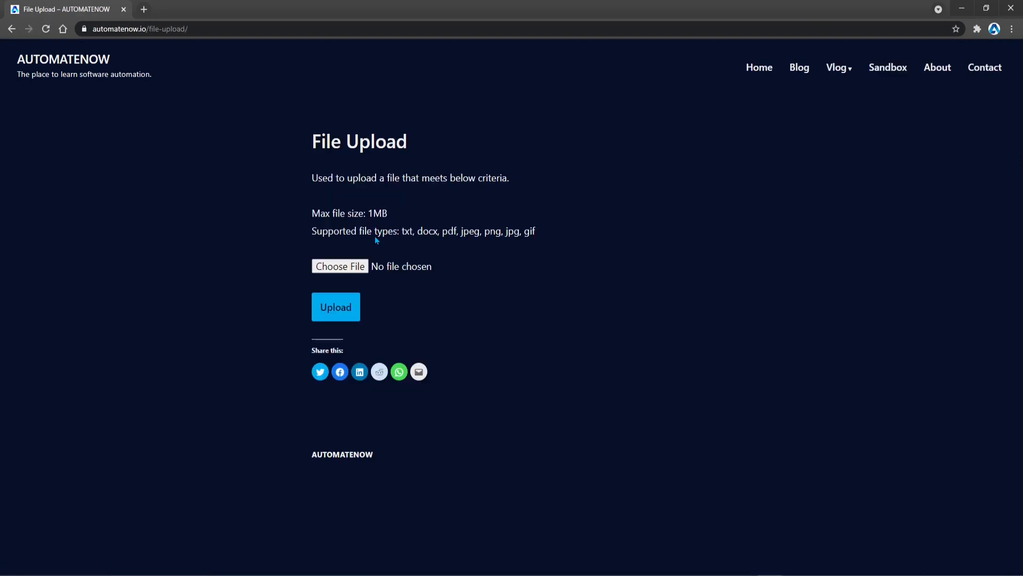
mouse_move(340, 266)
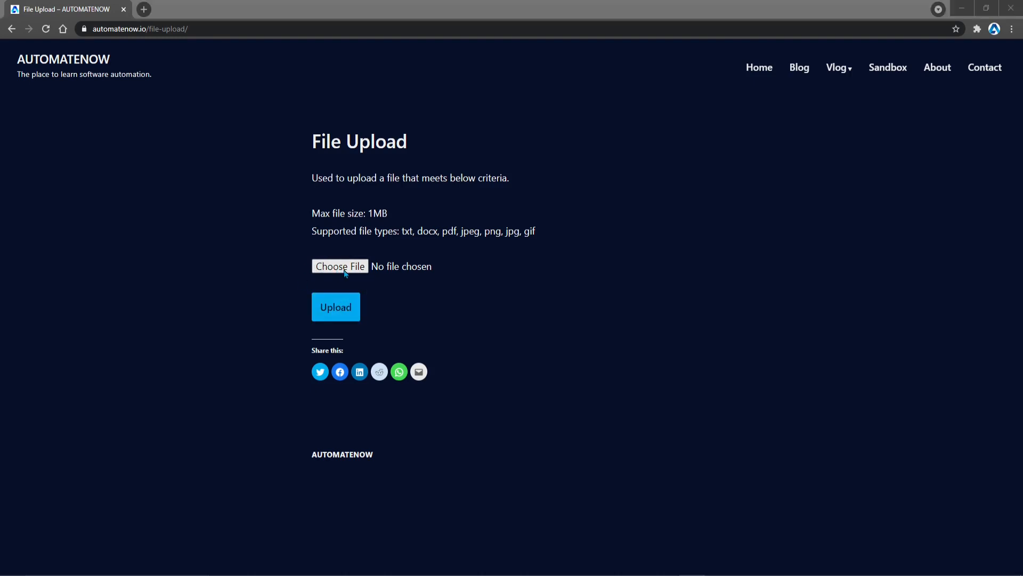
left_click(339, 265)
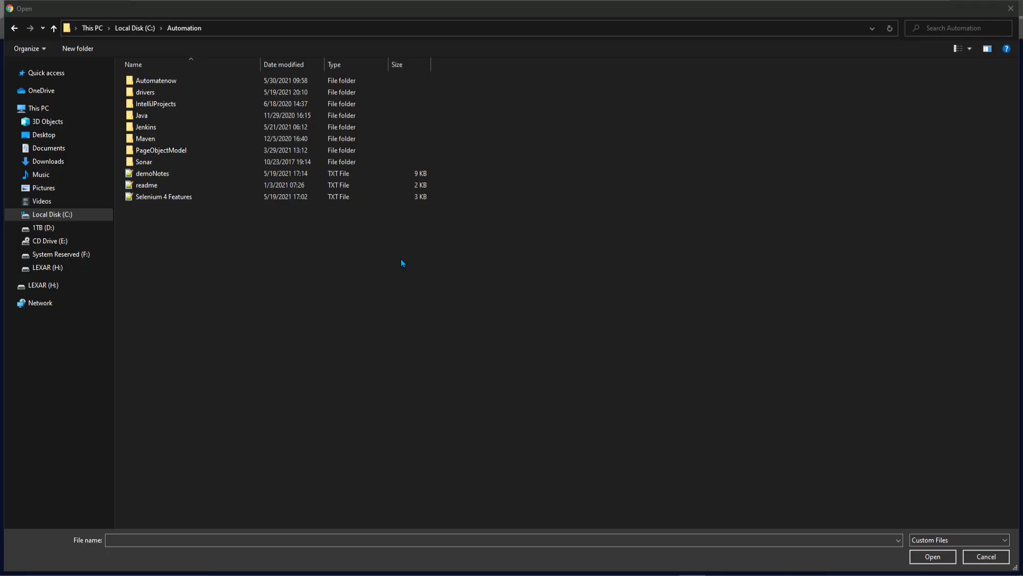
mouse_move(361, 224)
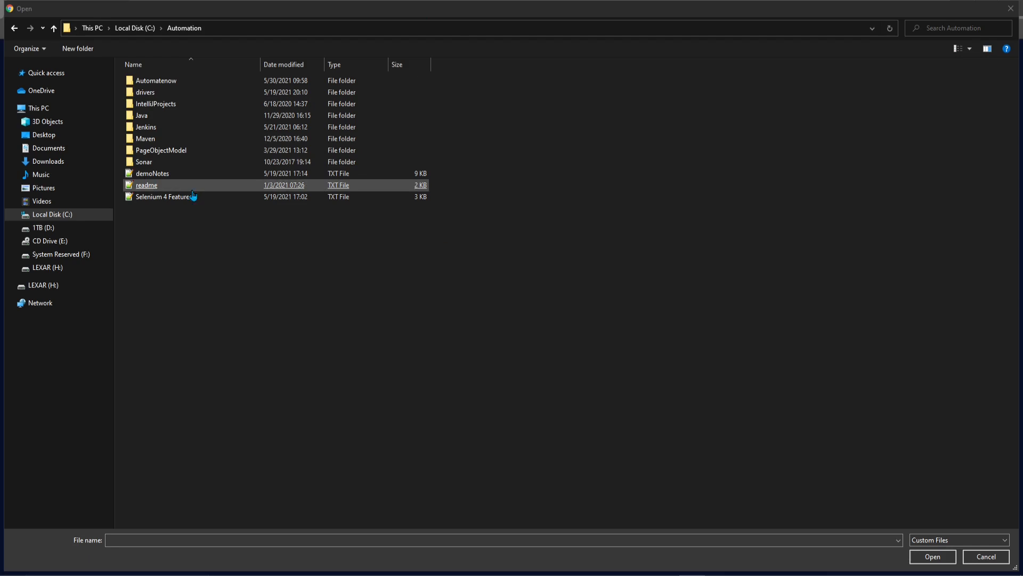
mouse_move(726, 295)
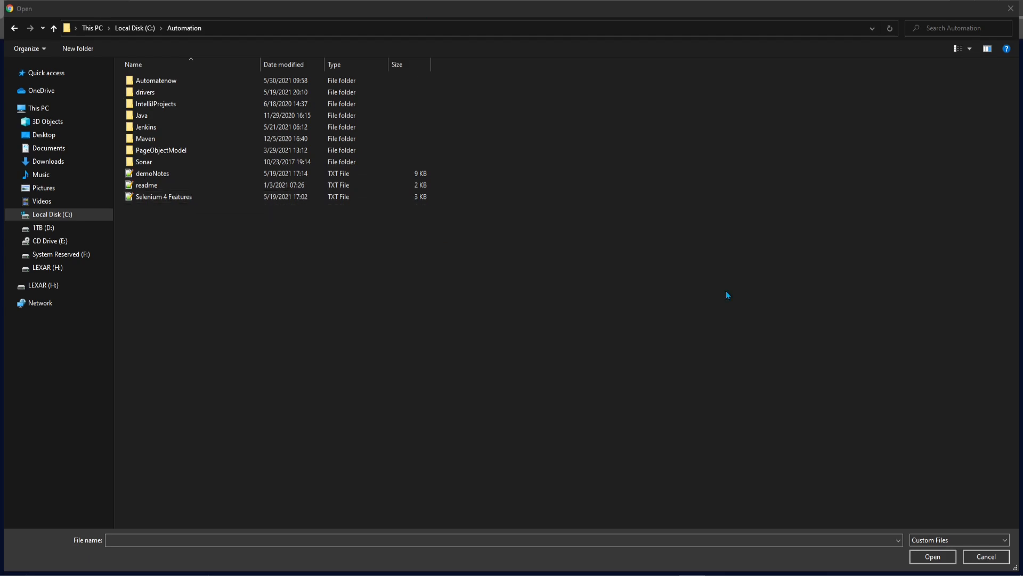
mouse_move(469, 374)
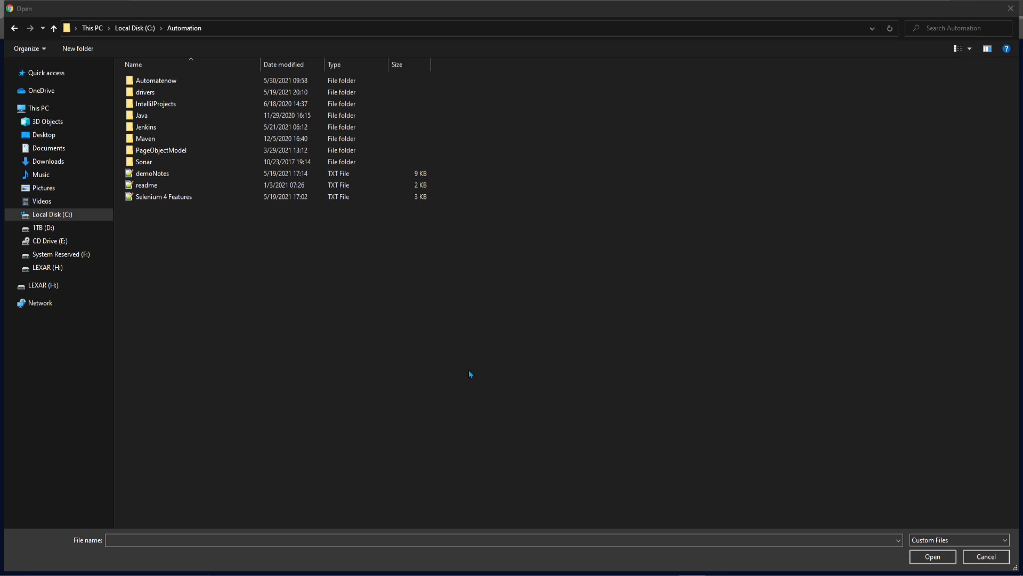
mouse_move(249, 45)
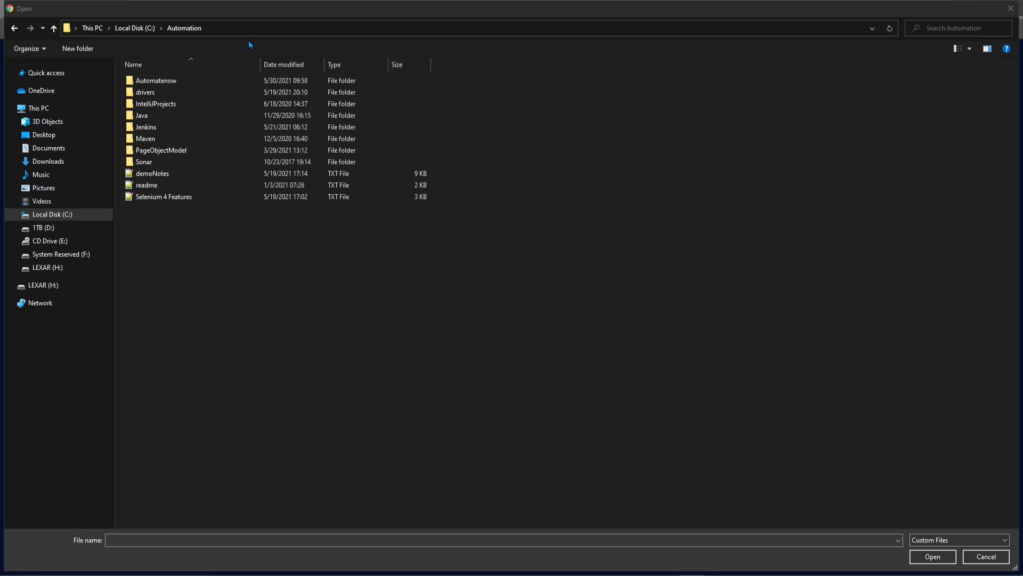
mouse_move(437, 271)
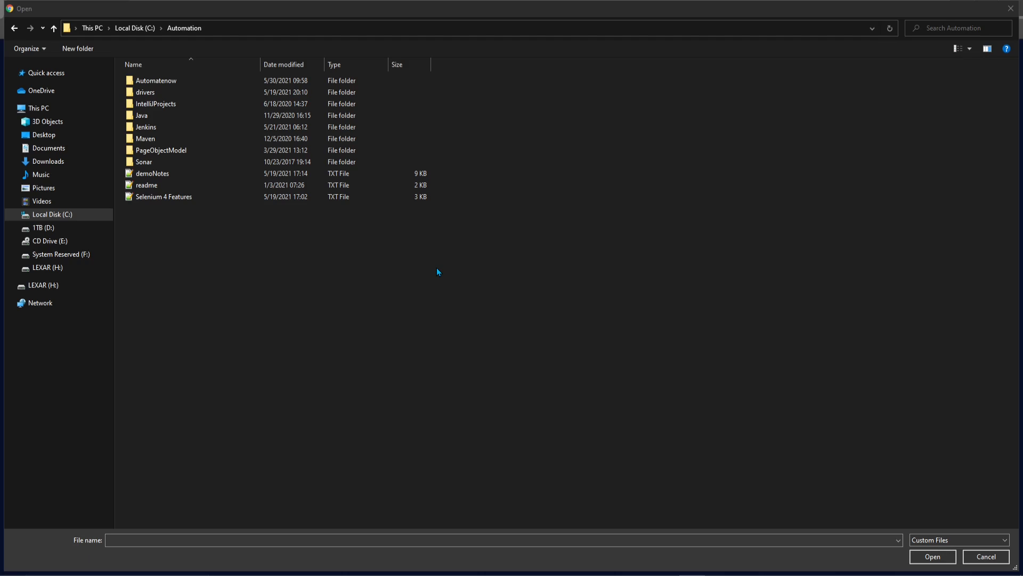
left_click(985, 556)
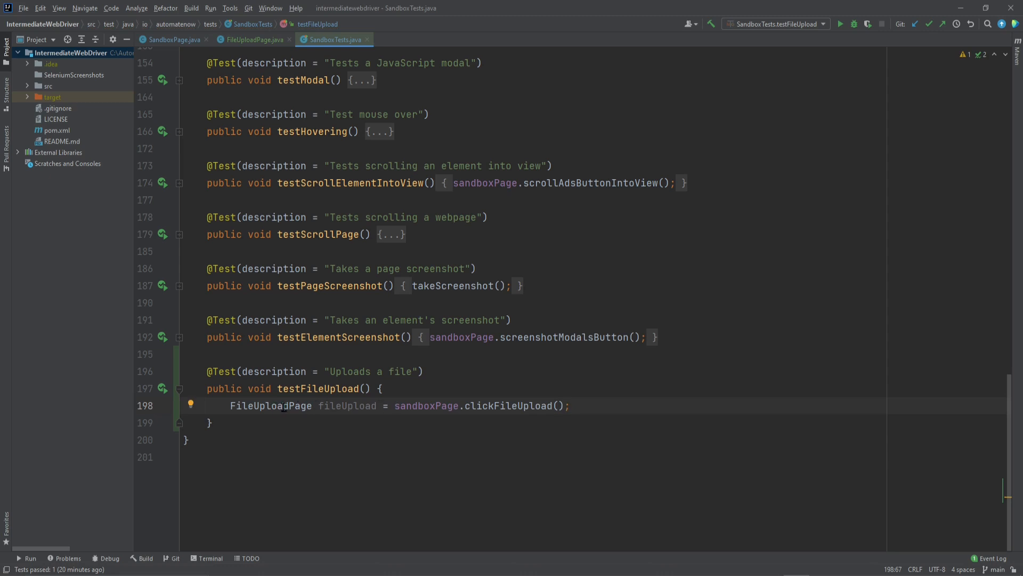
Step: Begin a new statement 'fileUpload.' in testFileUpload to call uploadFile
type("file")
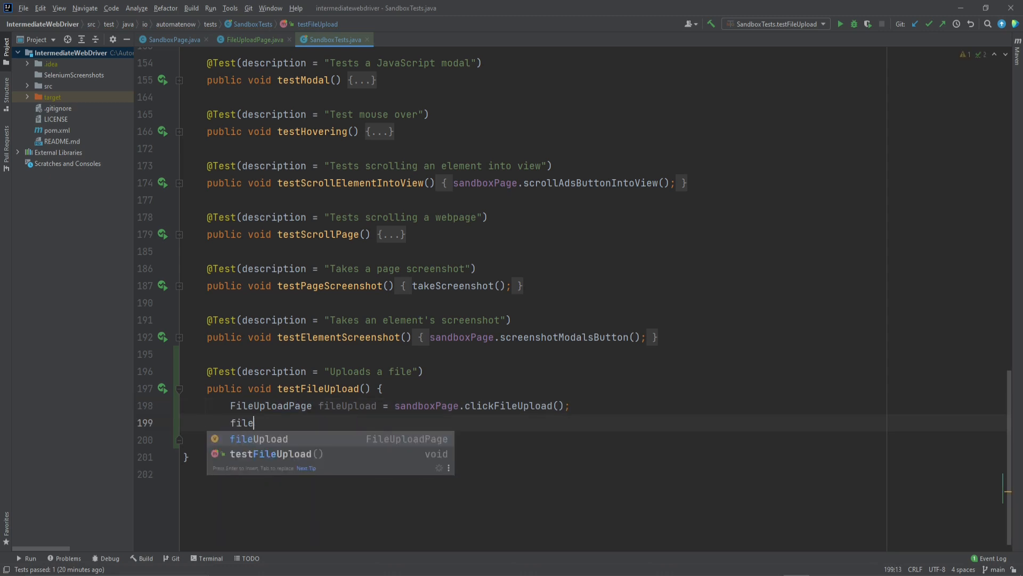
type("Upload.uploadFile(\"")
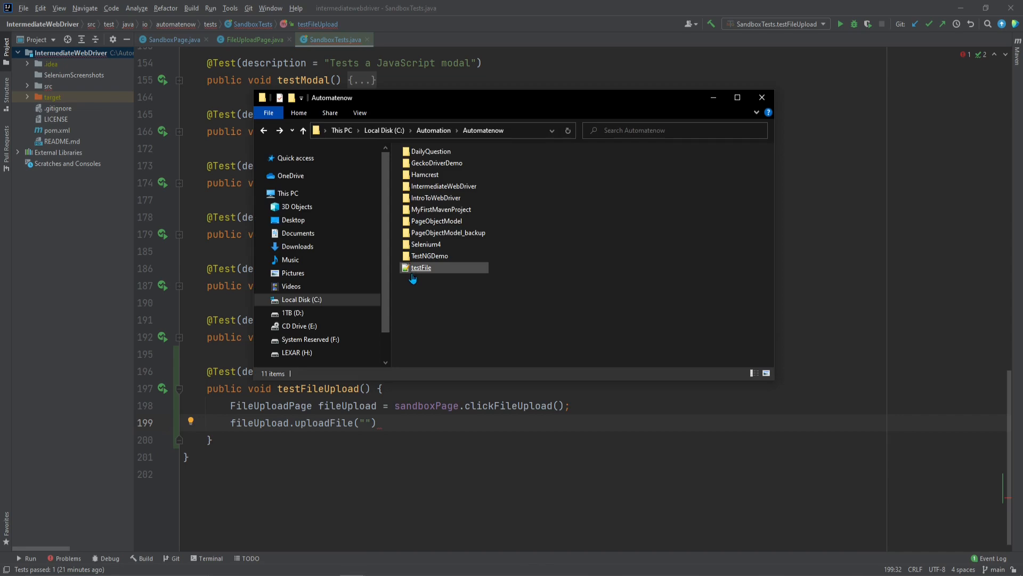
Step: Pass C:\\Automation\\Automatenow\\testFile.txt to uploadFile using the copied folder path
left_click(422, 268)
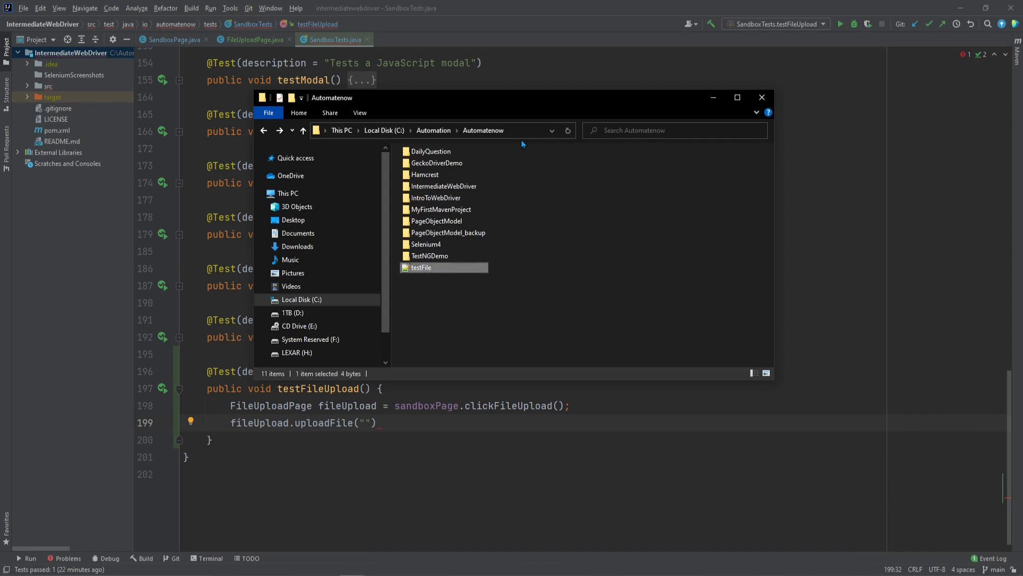
left_click(483, 130)
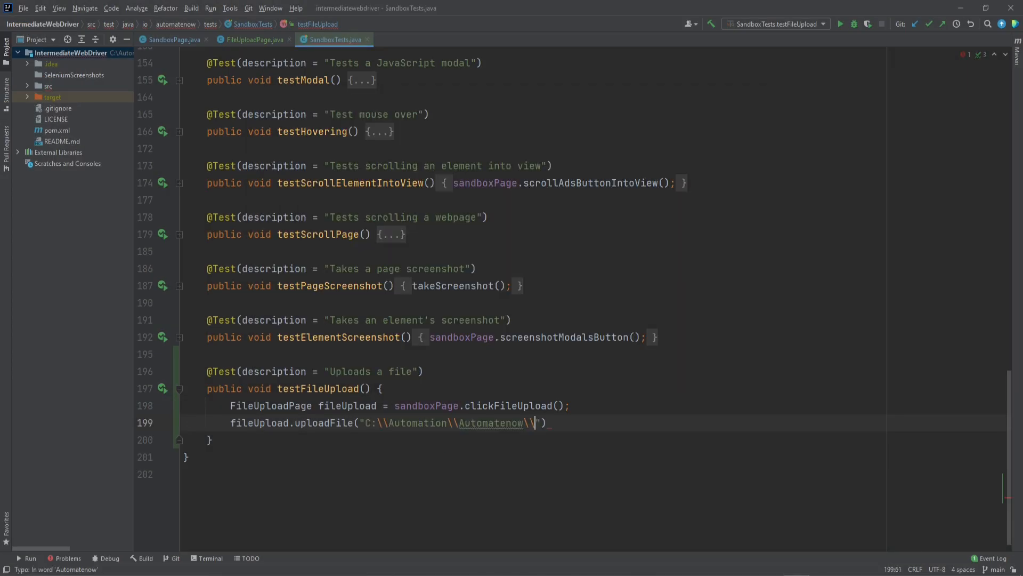
type("testFile.")
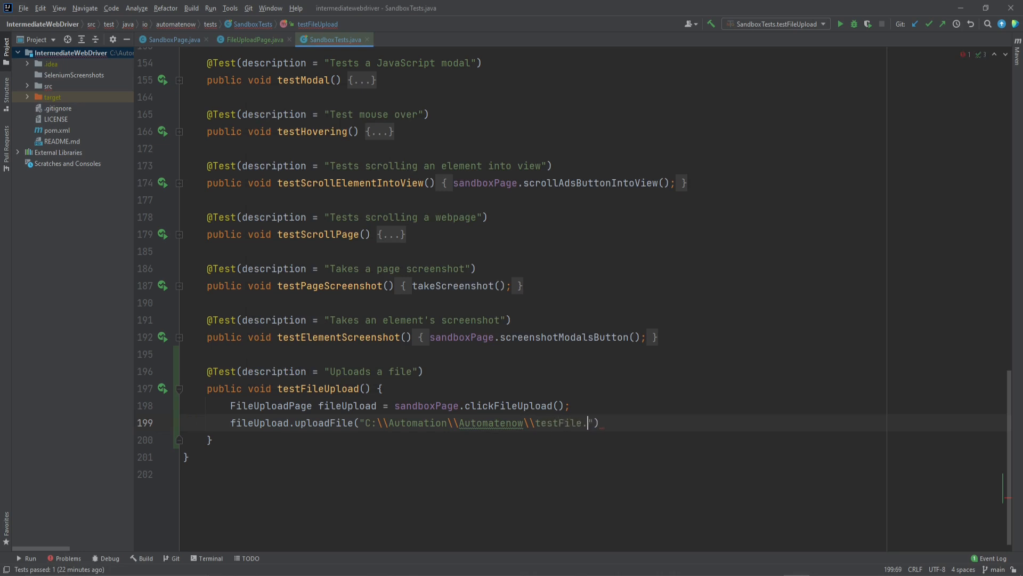
type("txt\");")
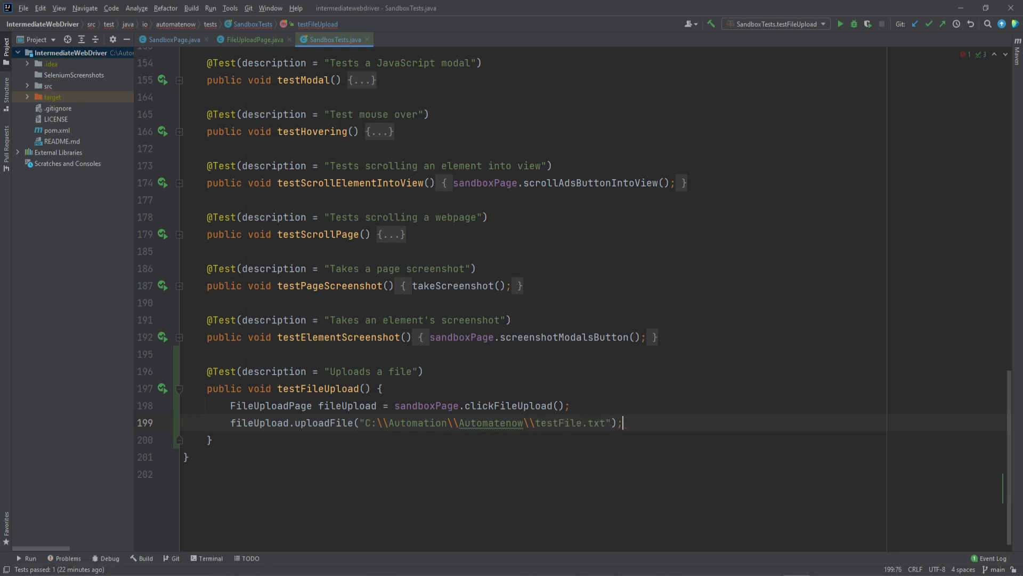
double_click(382, 422)
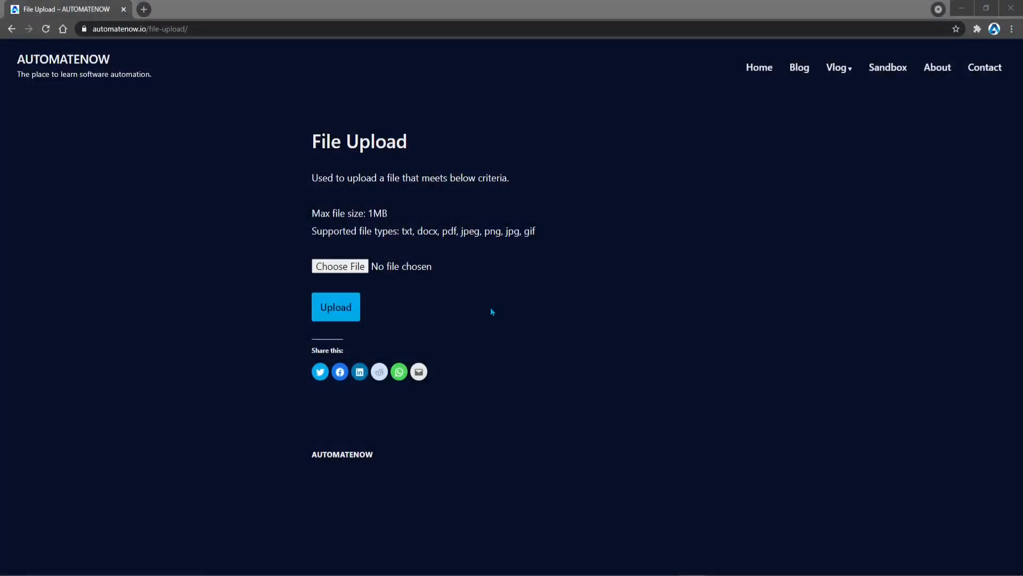
mouse_move(356, 266)
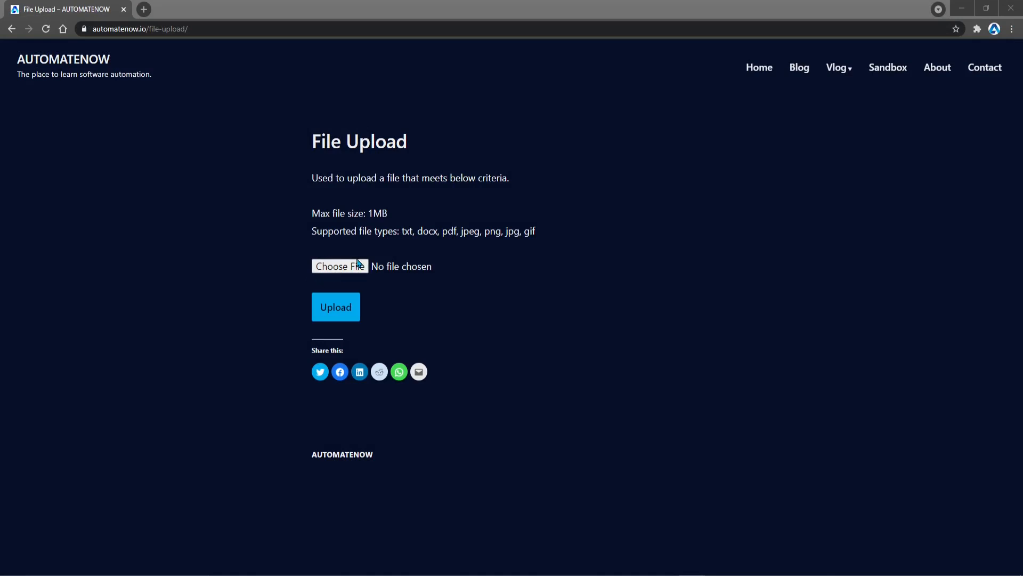
mouse_move(356, 265)
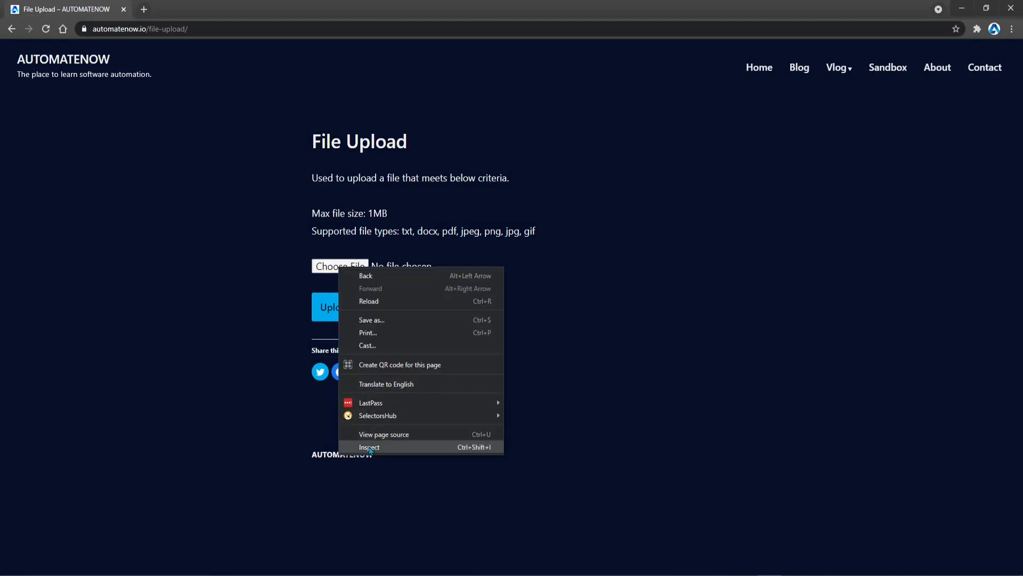
Step: Inspect the Choose File input in DevTools to find its id file_upload
left_click(370, 447)
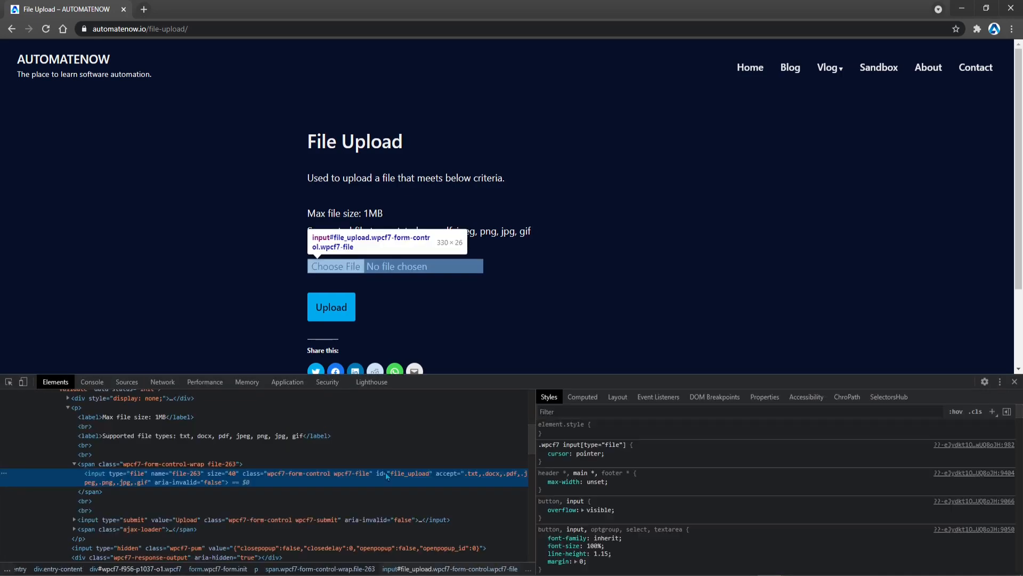
mouse_move(428, 482)
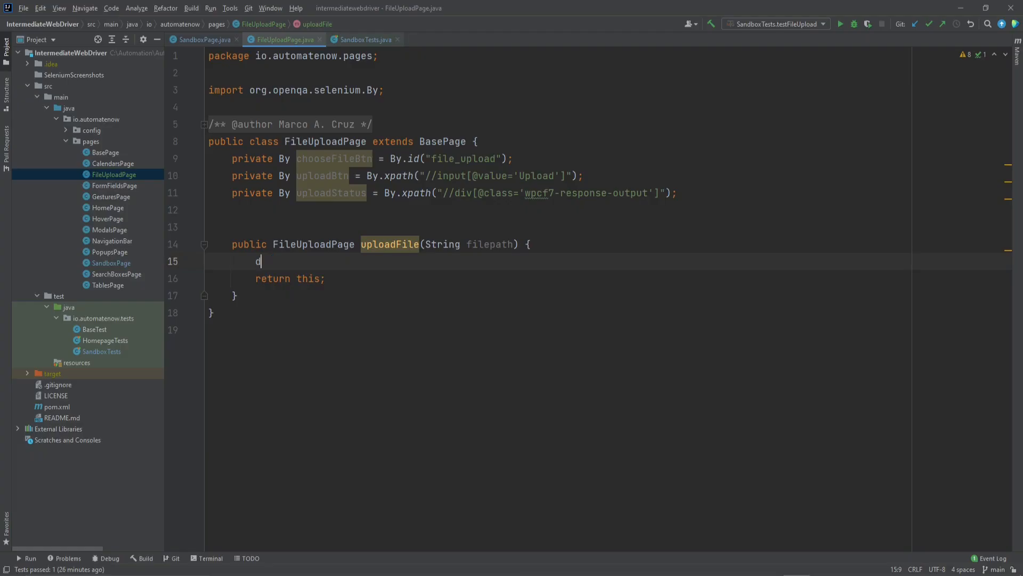
Step: Send filepath to chooseFileBtn via driver.findElement(...).sendKeys in uploadFile
type("river")
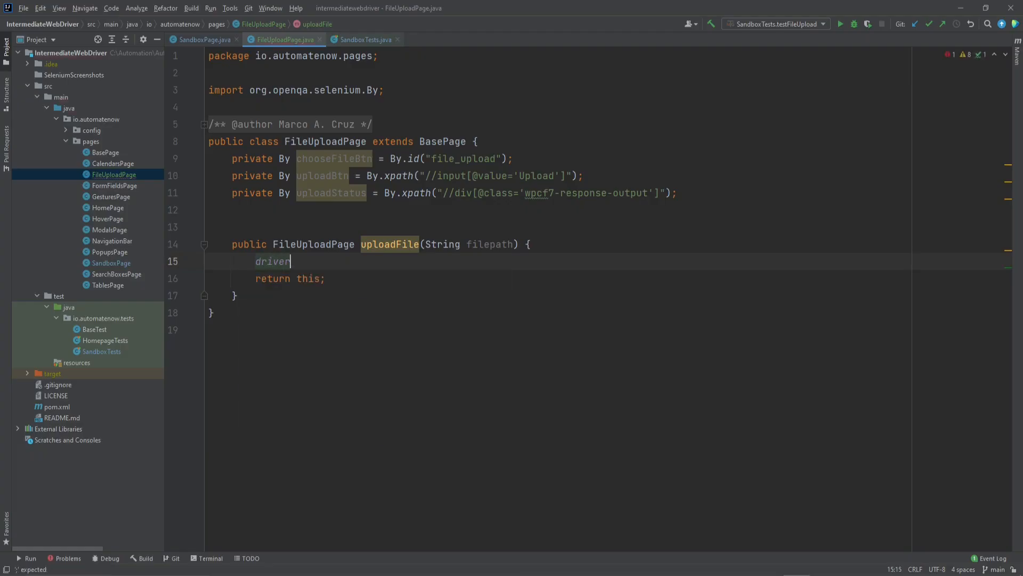
type(".findElement()")
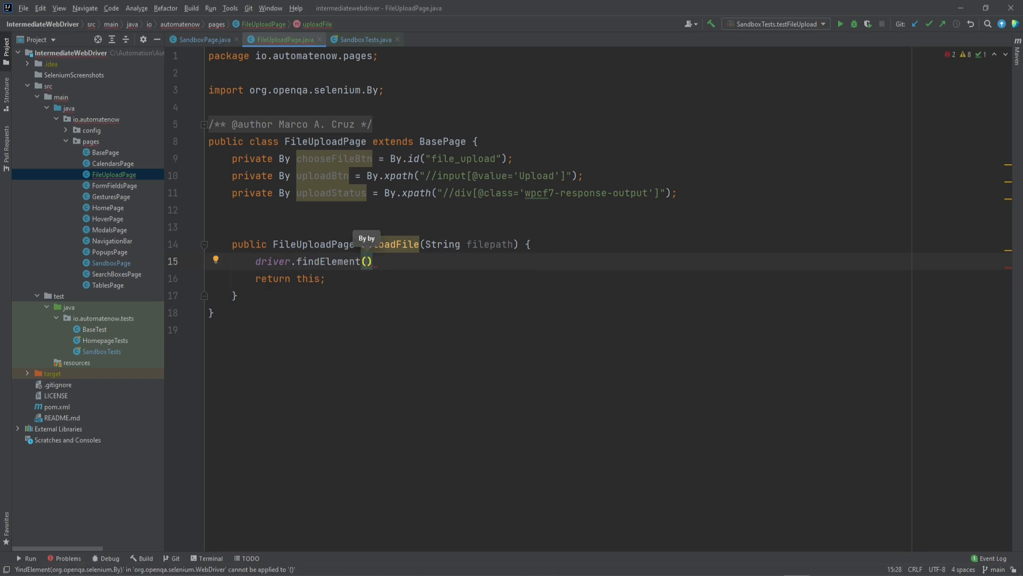
type("cho")
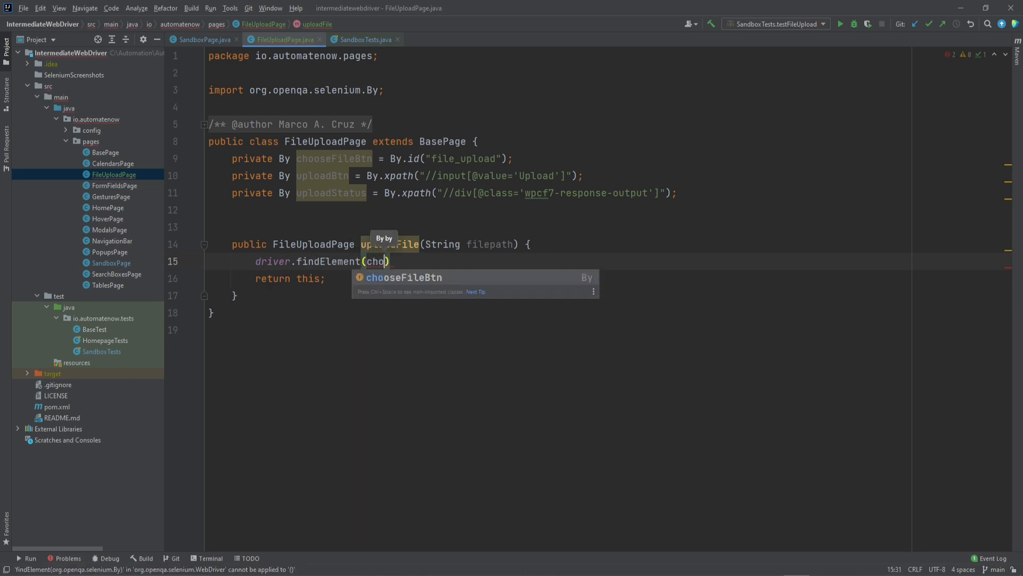
type("chooseFileBtn).sendKeys()")
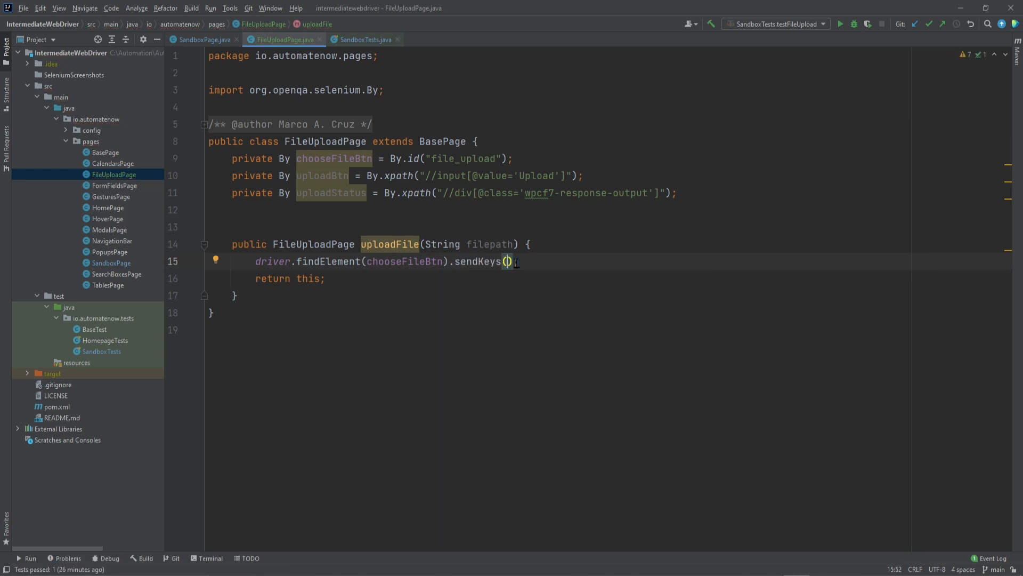
type("fie")
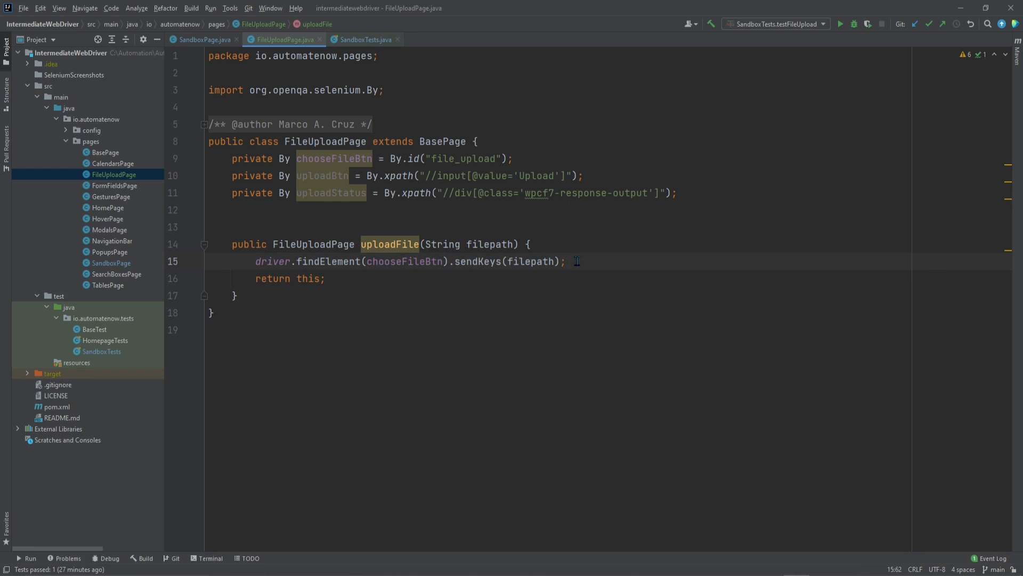
Step: Add click(uploadBtn) and waitForElementText(uploadStatus, "") to uploadFile
type("click()")
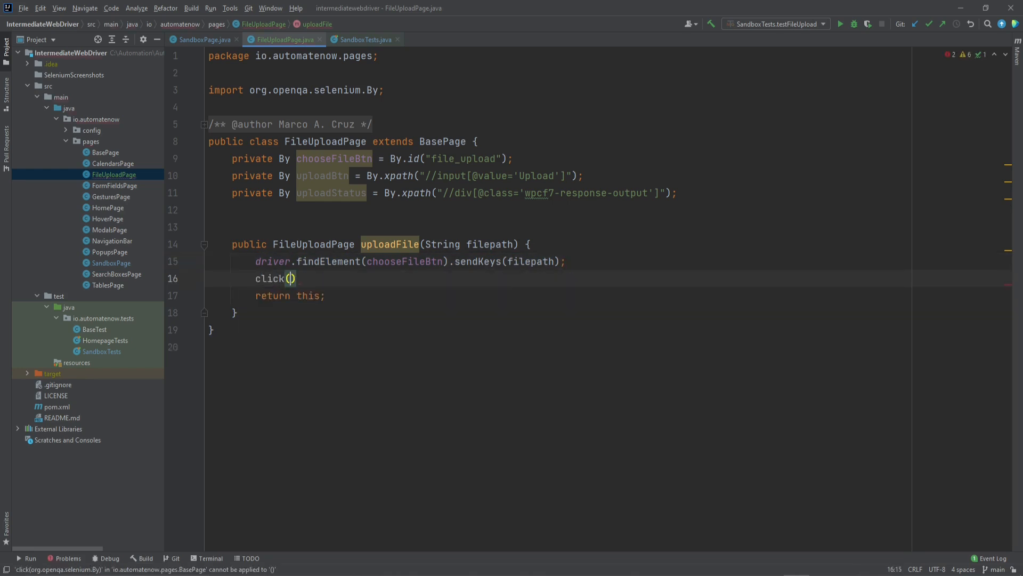
type("uploadBtn")
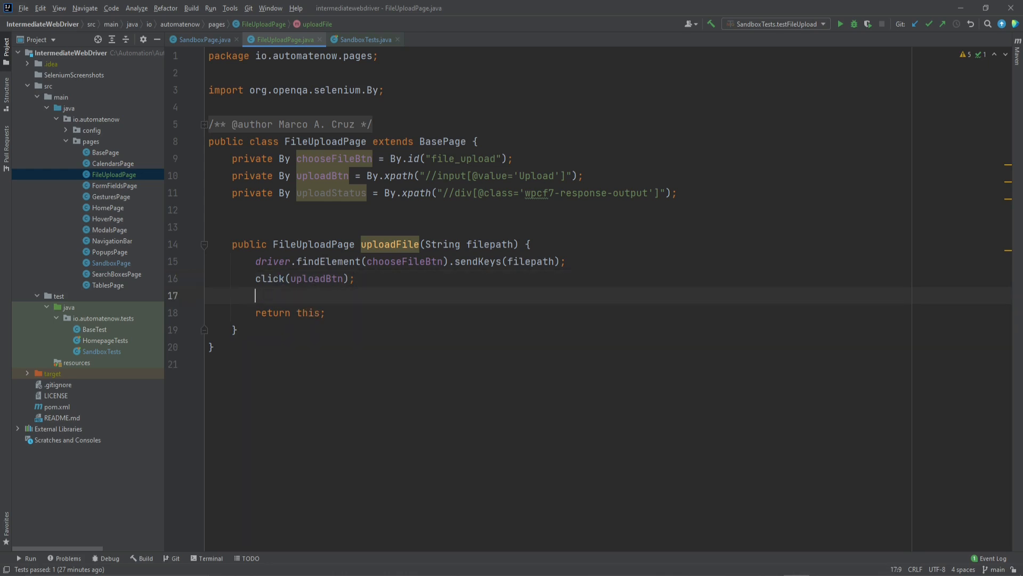
type("waitForElementText();")
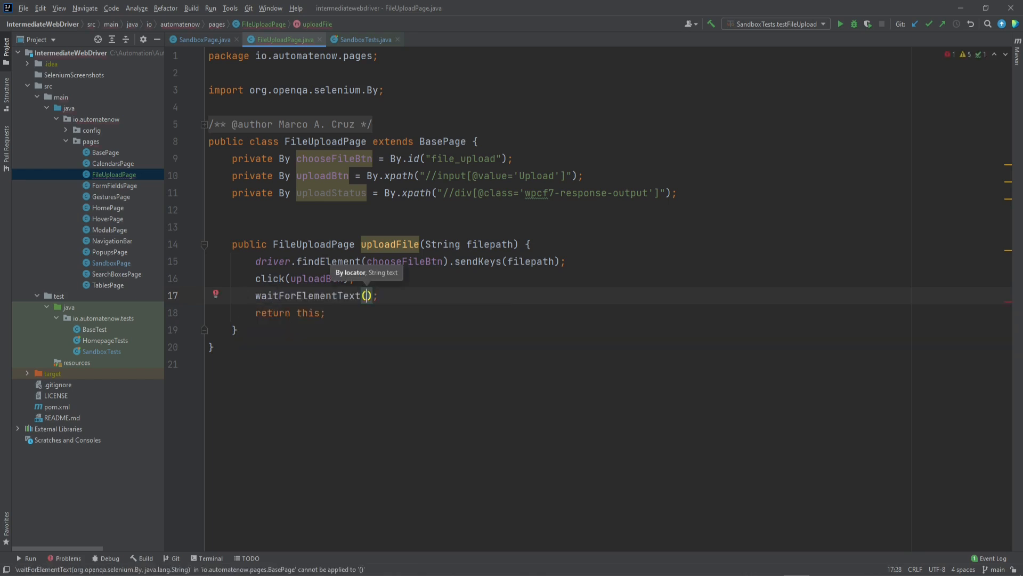
type("uploadStatus")
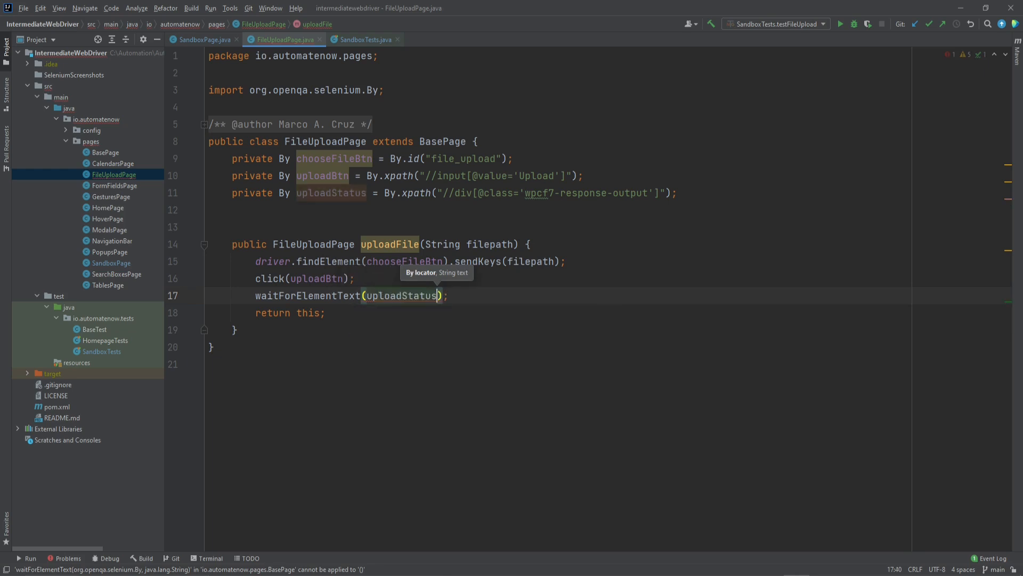
type(", \"\"")
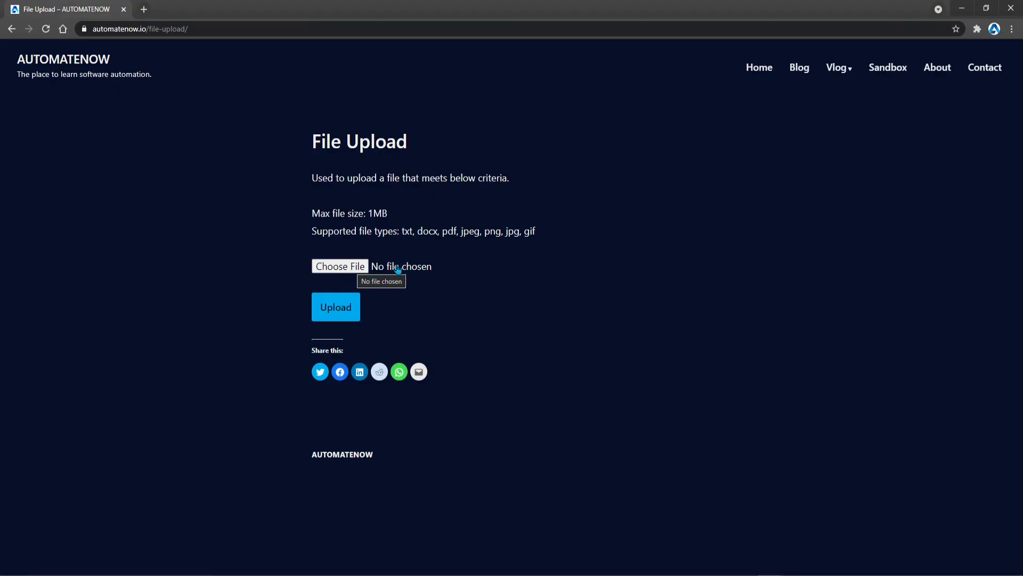
Step: Manually upload testFile.txt on the File Upload page to see the confirmation message
left_click(339, 266)
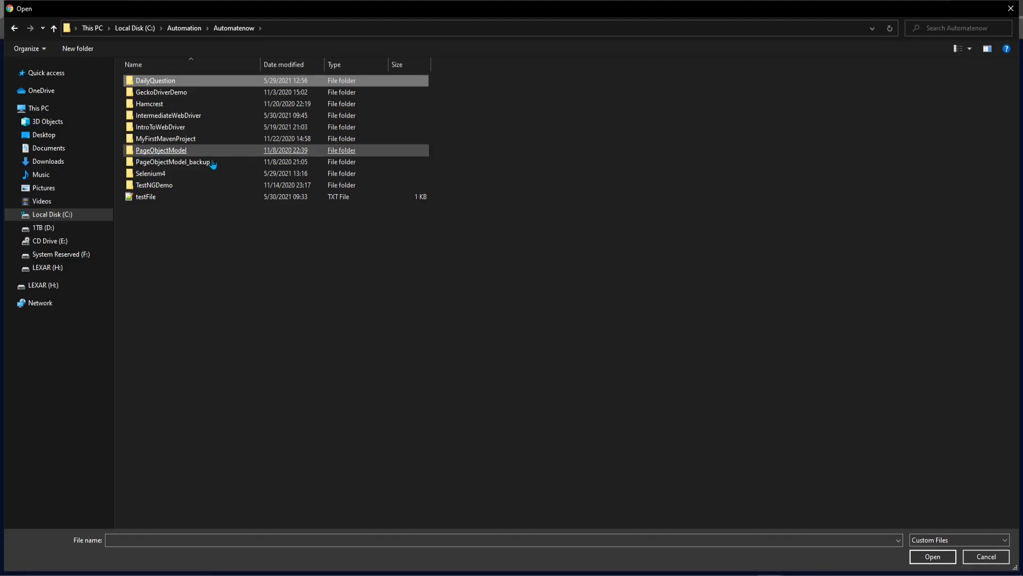
left_click(146, 197)
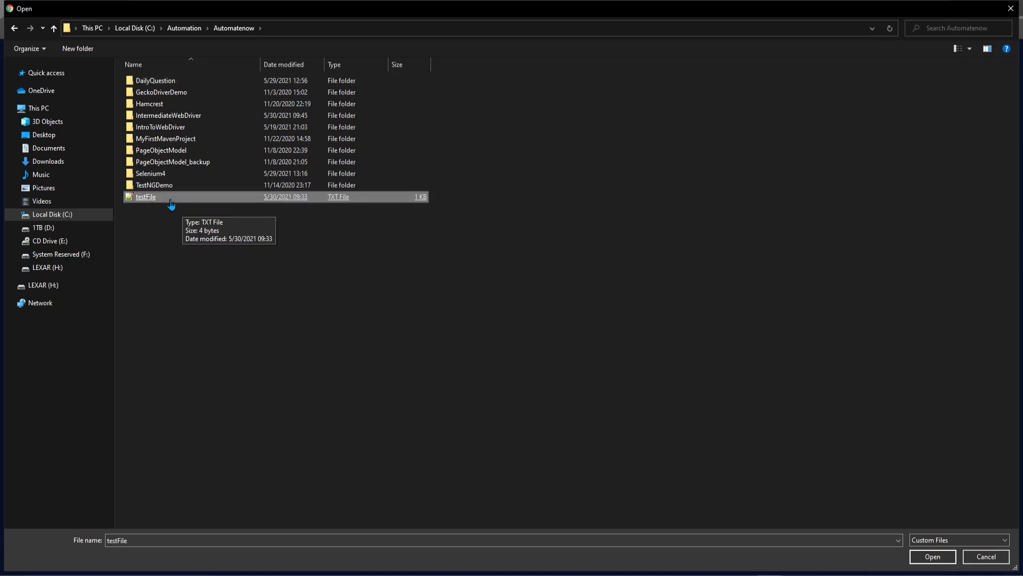
left_click(931, 557)
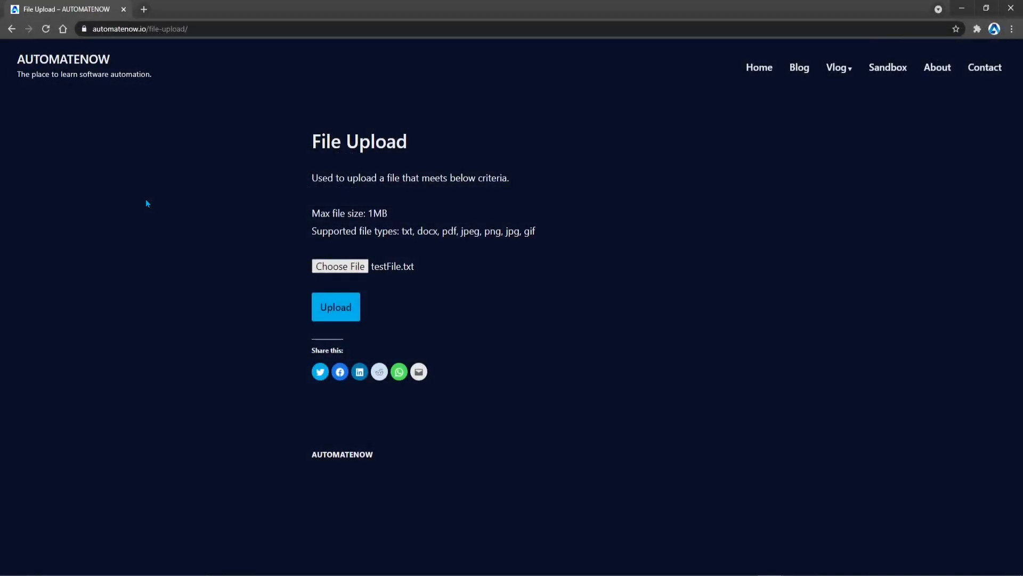
left_click(336, 306)
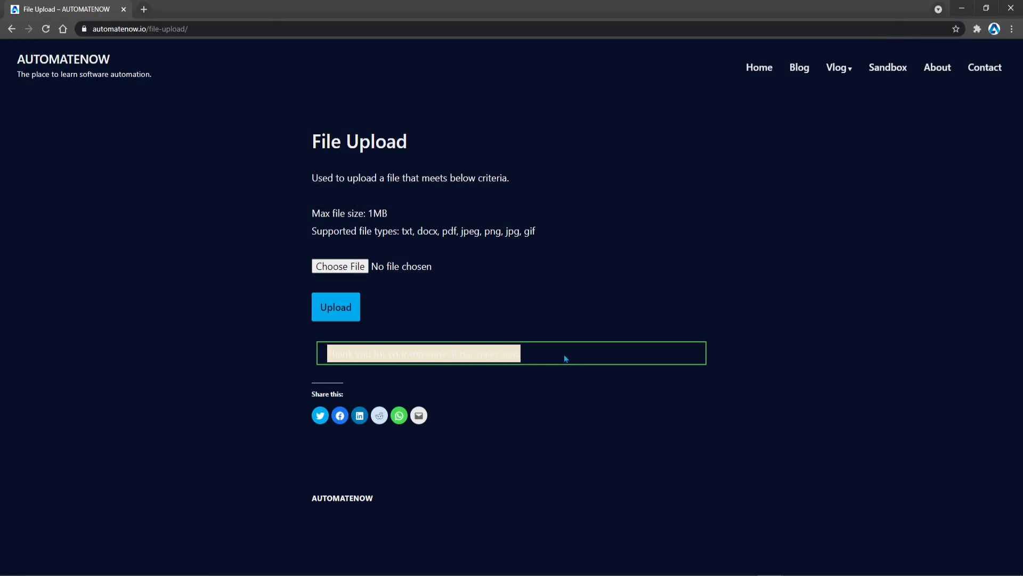
mouse_move(327, 360)
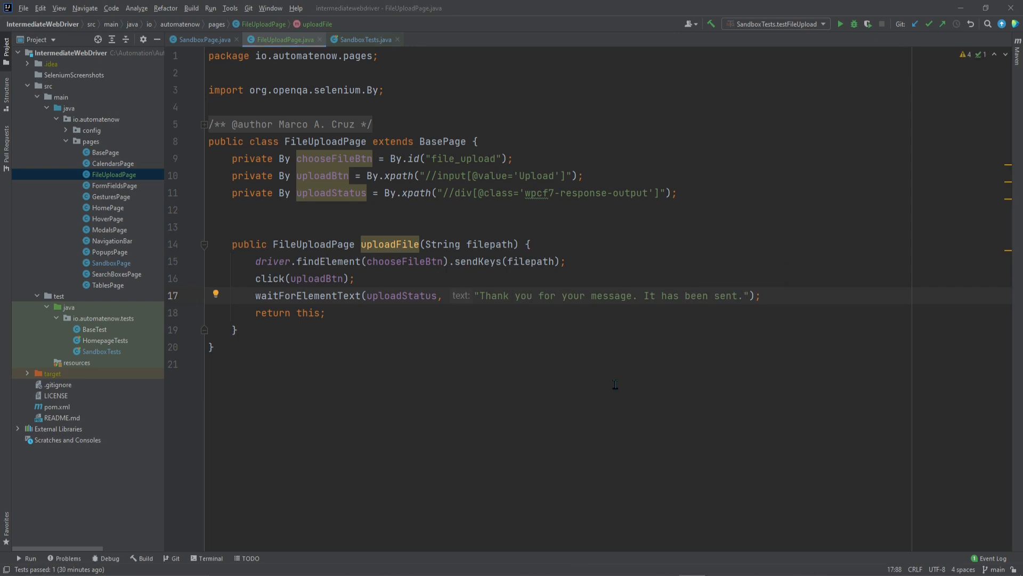
mouse_move(193, 268)
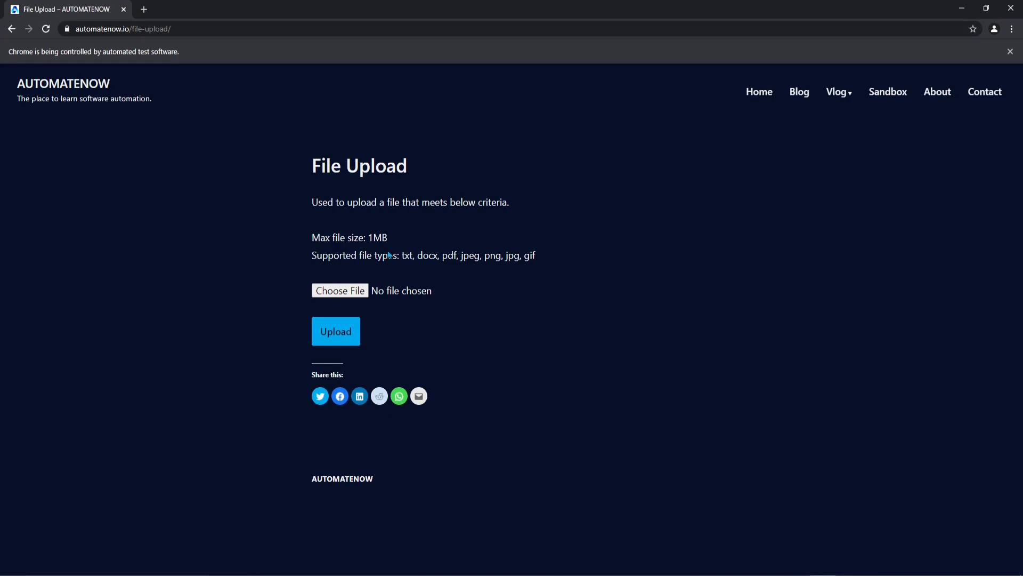
mouse_move(403, 306)
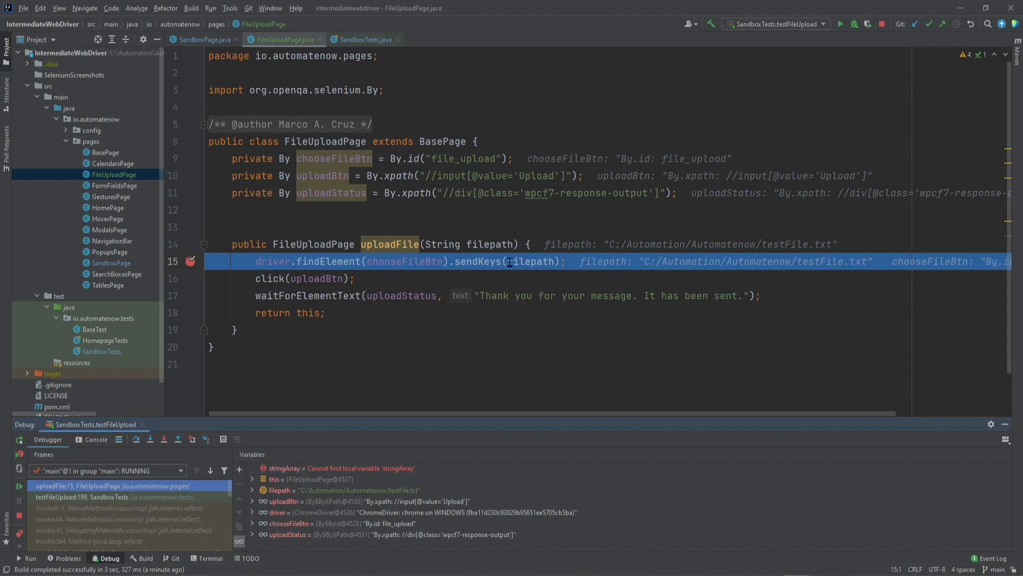
mouse_move(530, 261)
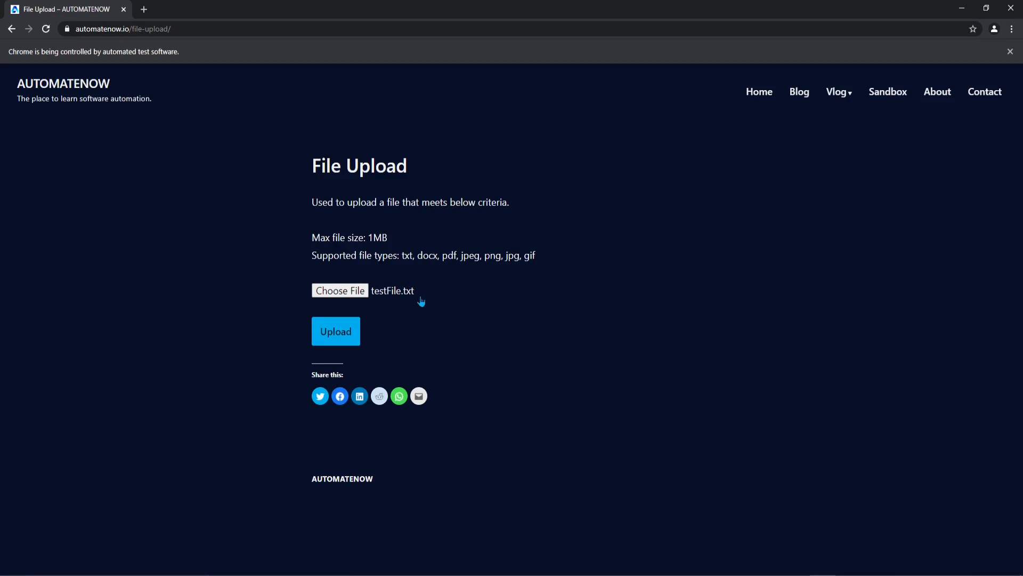
mouse_move(497, 340)
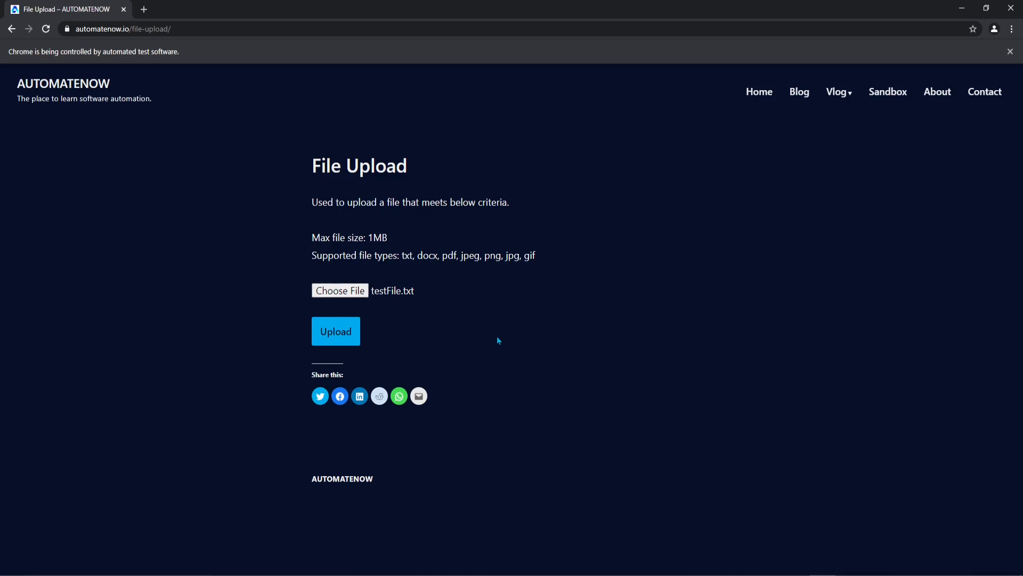